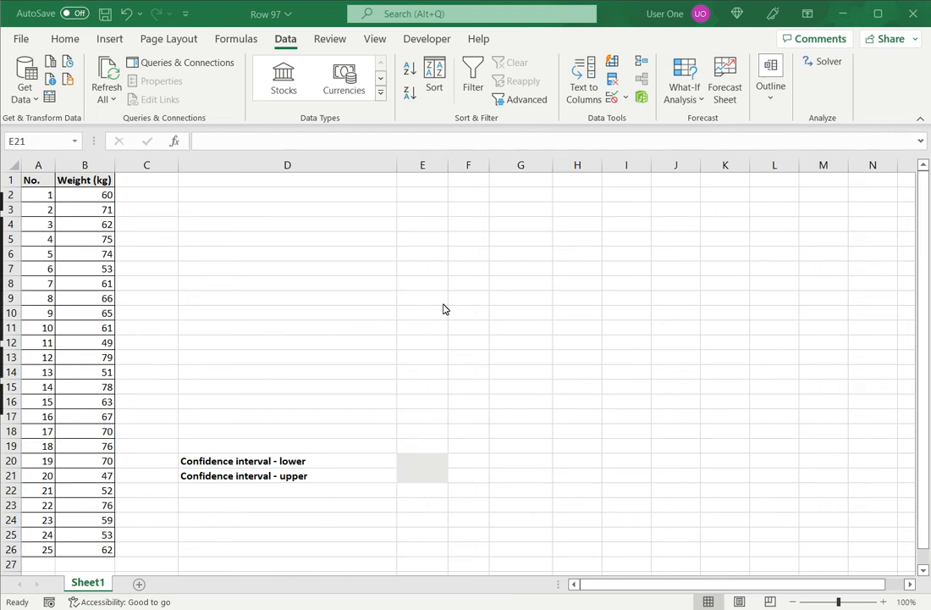
mouse_move(616, 334)
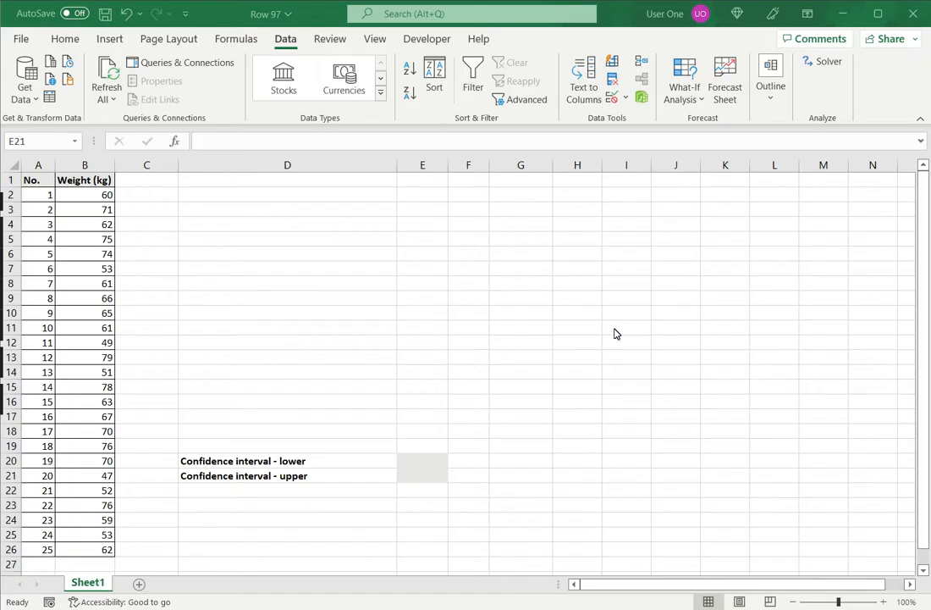
mouse_move(595, 334)
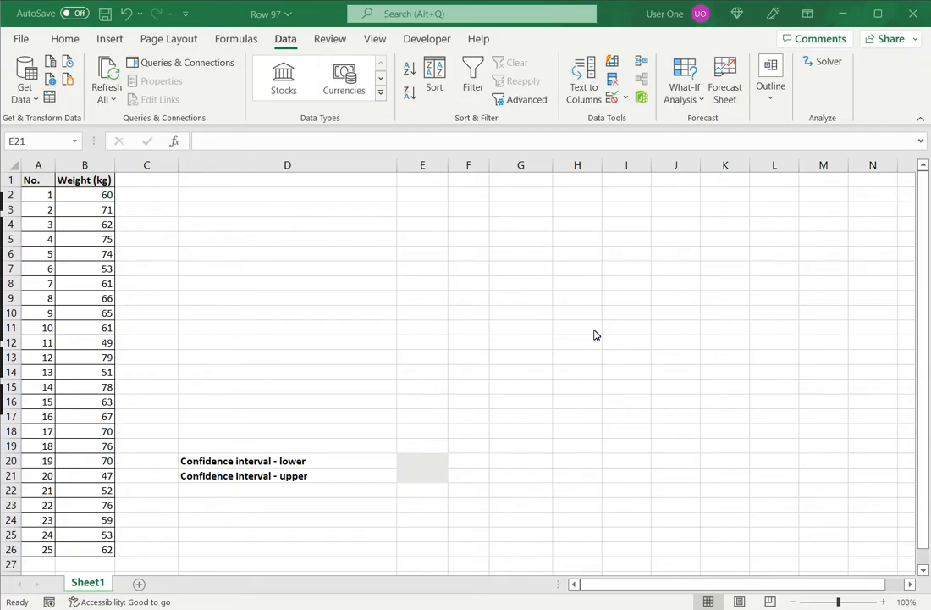
mouse_move(534, 340)
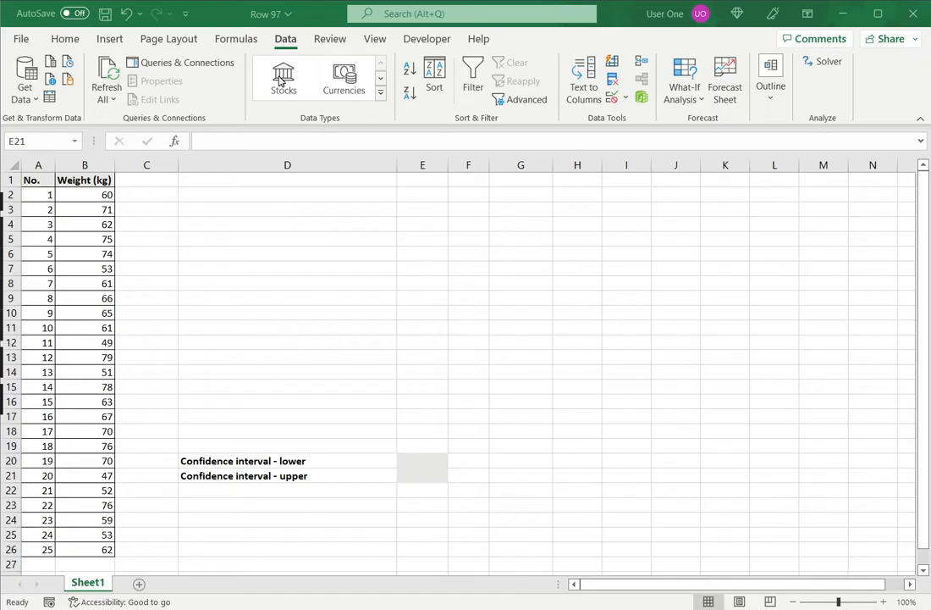
mouse_move(630, 125)
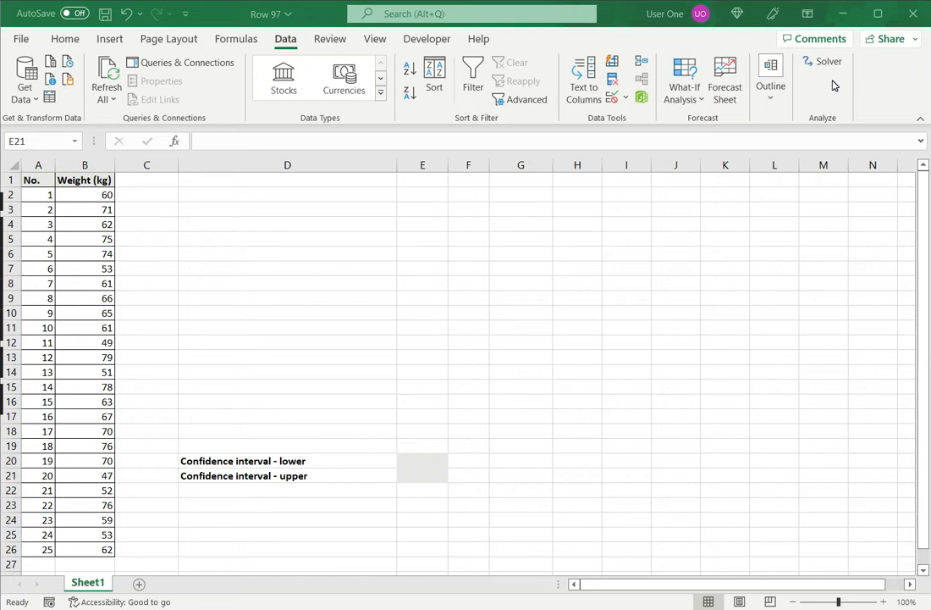
mouse_move(822, 76)
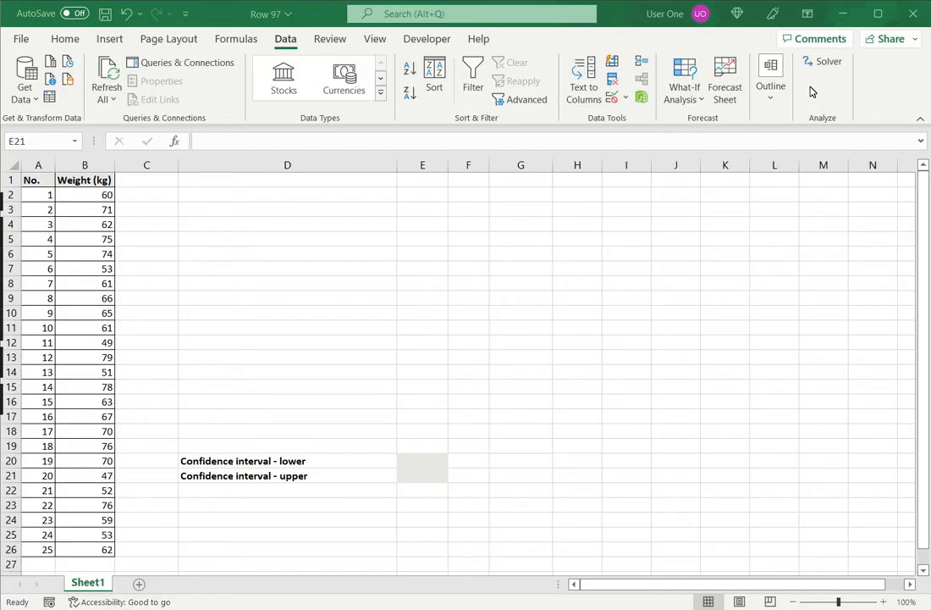
mouse_move(351, 197)
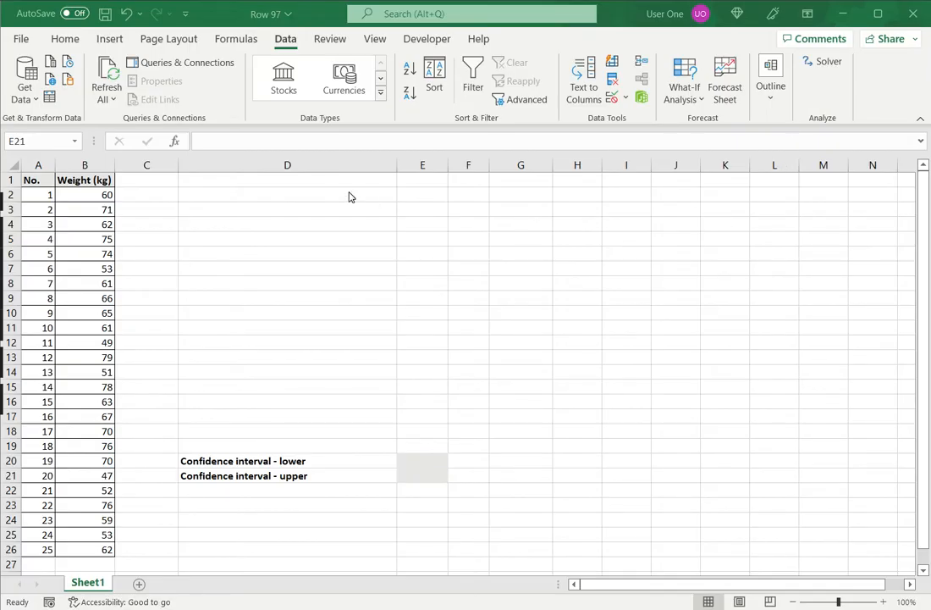
Enable the Analysis ToolPak in Excel Options under Excel Add-ins.
left_click(20, 38)
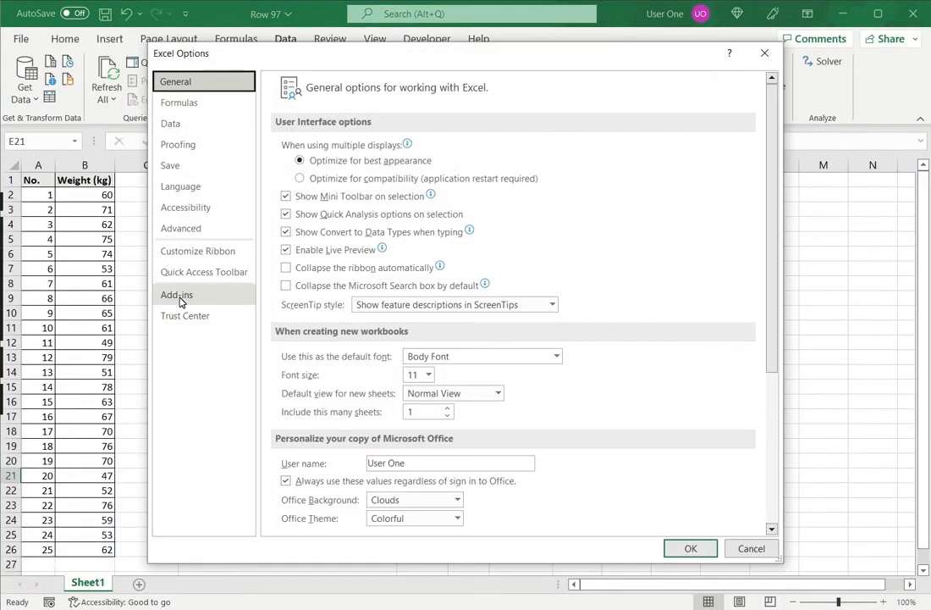
left_click(177, 293)
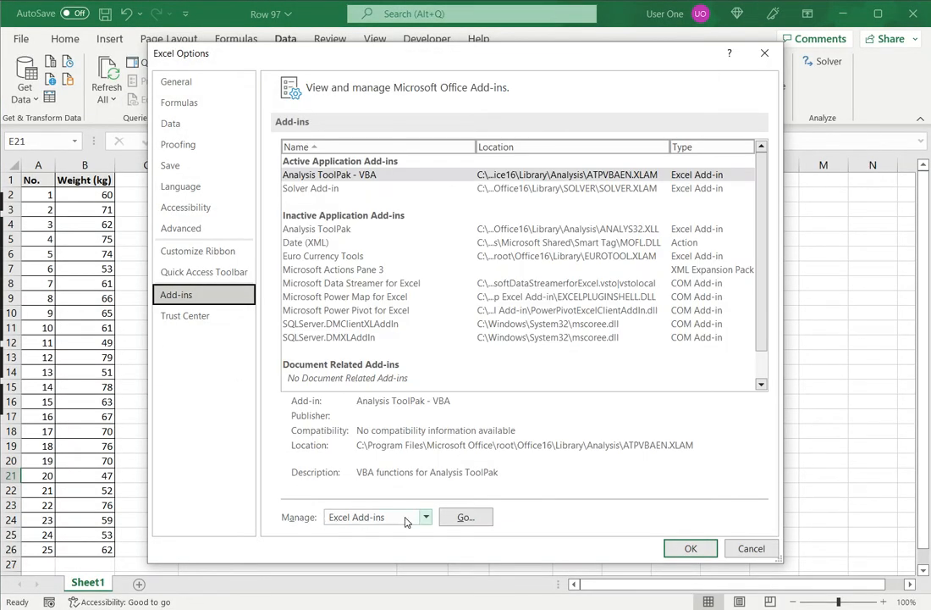
left_click(690, 548)
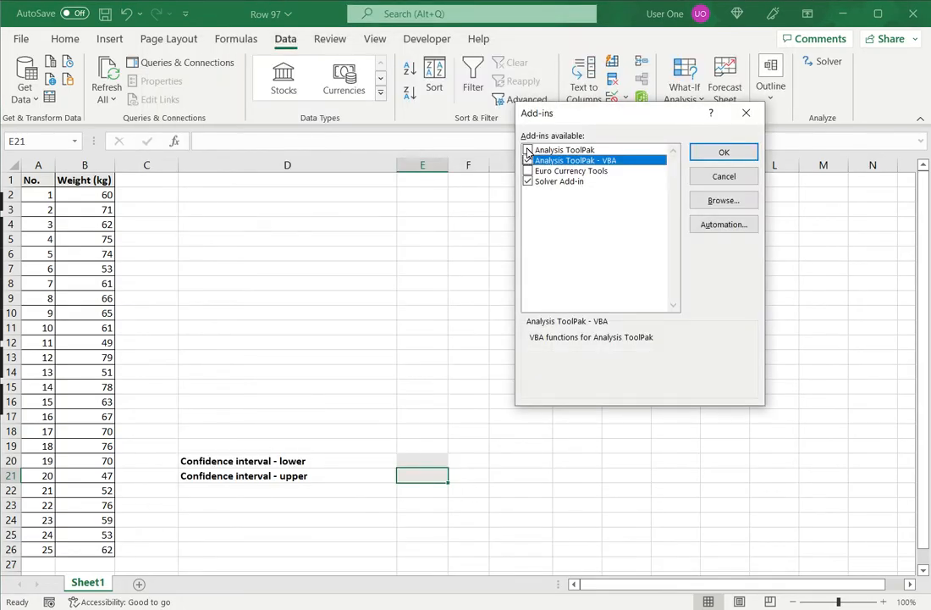
left_click(528, 150)
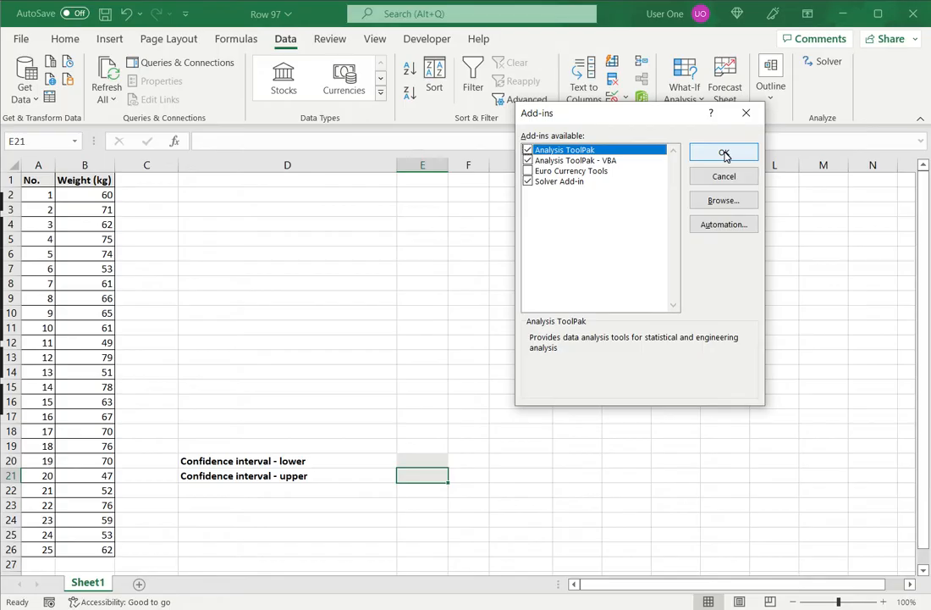
left_click(724, 152)
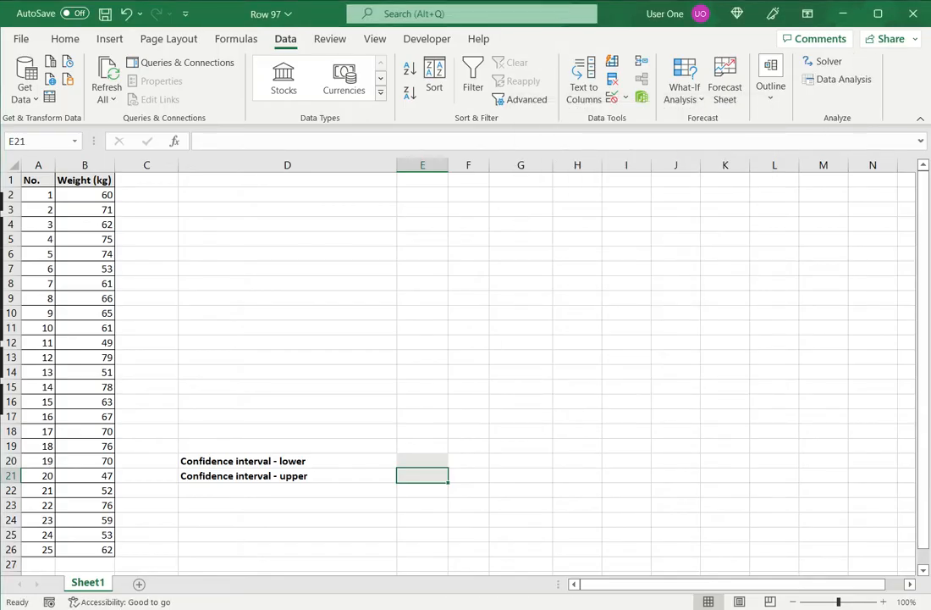
mouse_move(842, 79)
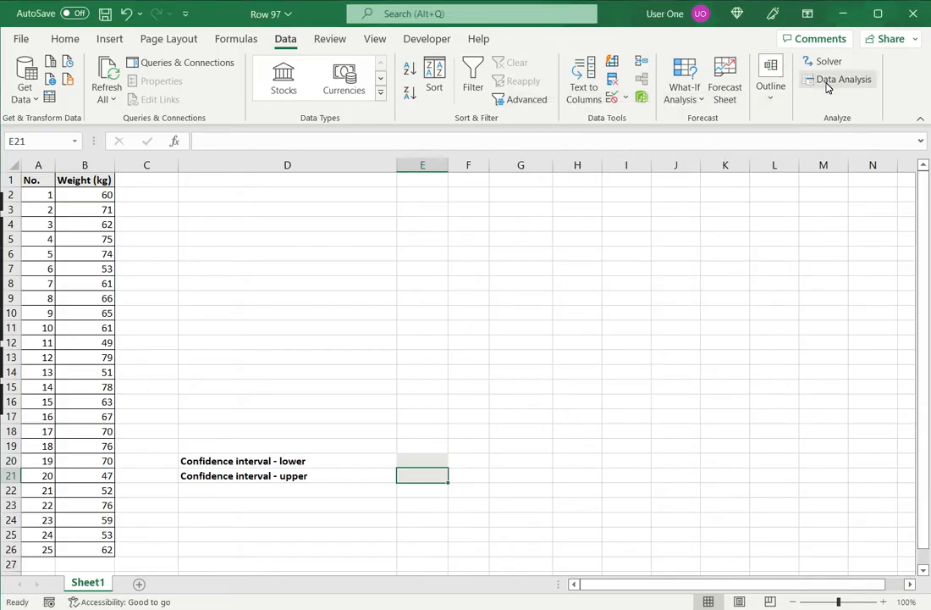
mouse_move(843, 79)
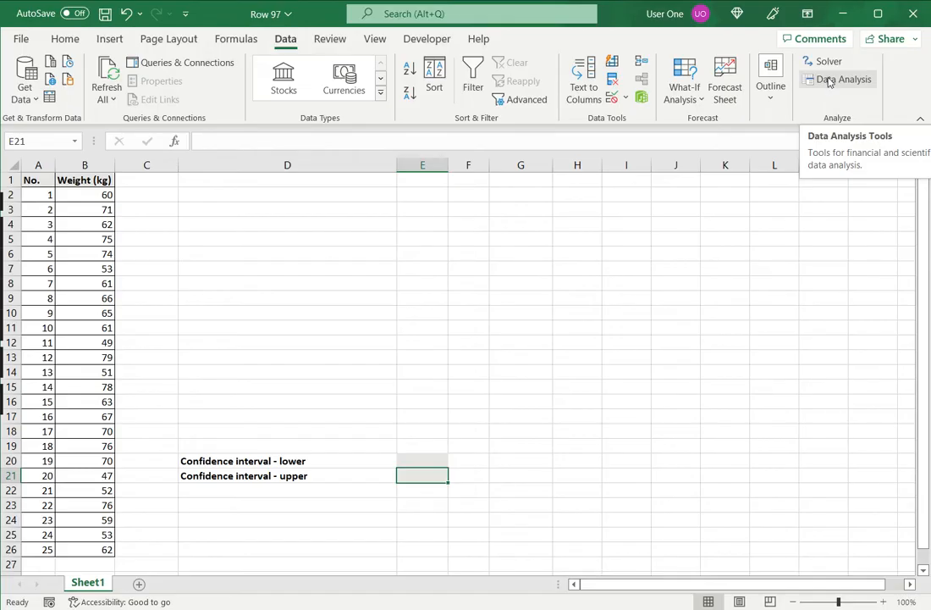
Choose Descriptive Statistics from the Data Analysis tool list.
left_click(842, 79)
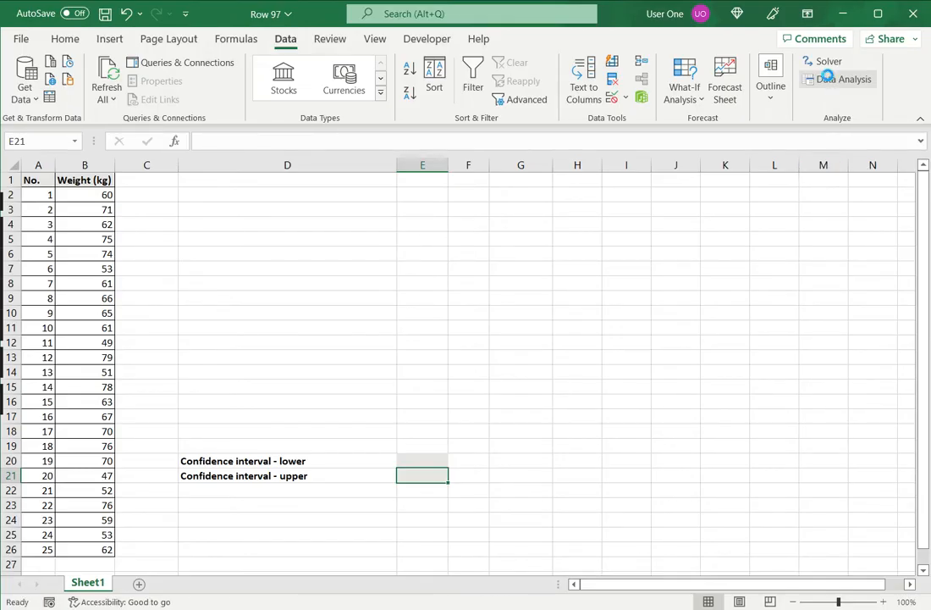
left_click(845, 79)
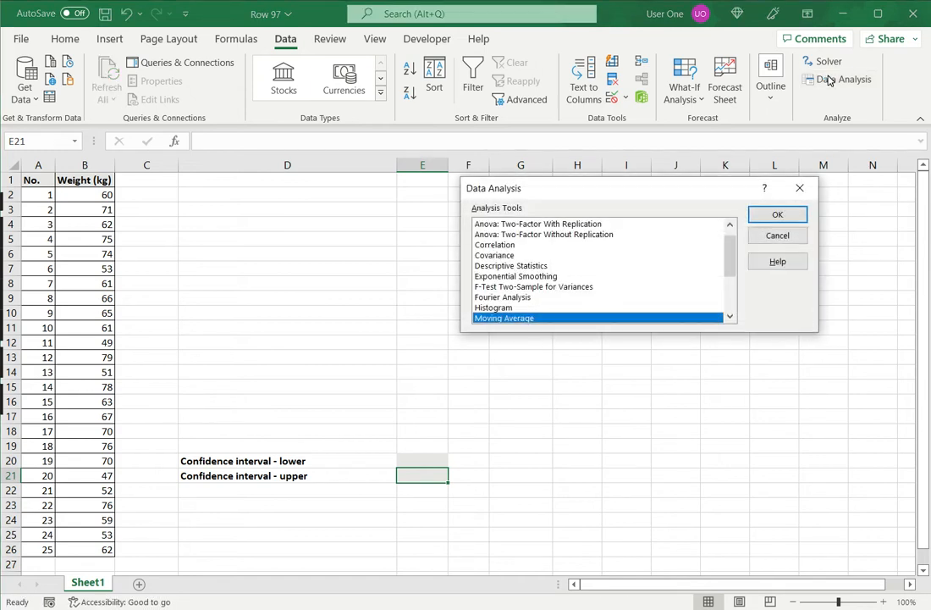
left_click(511, 265)
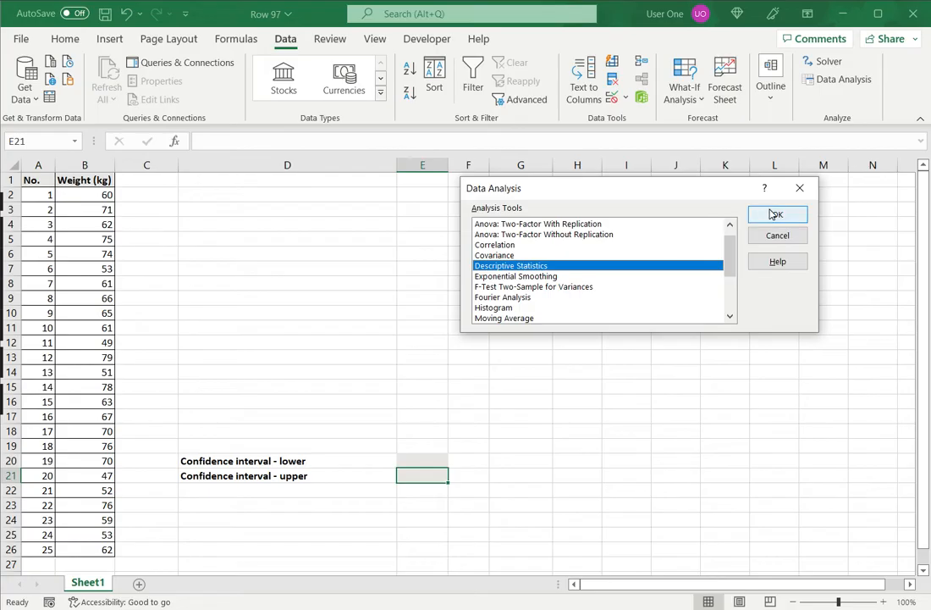
left_click(776, 214)
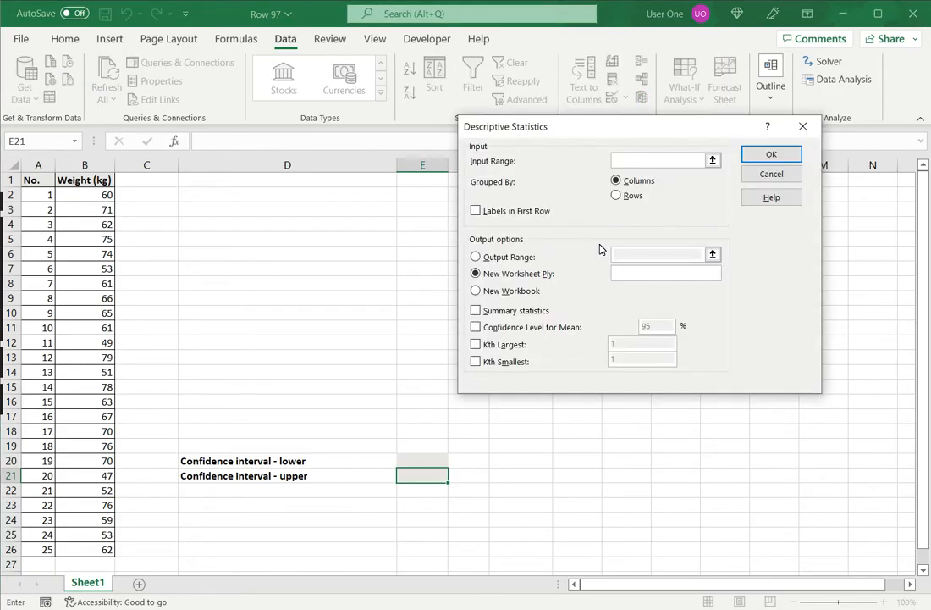
Analyse B2:B26 into output range D2:D18 with summary statistics and a 95% confidence level.
left_click(660, 160)
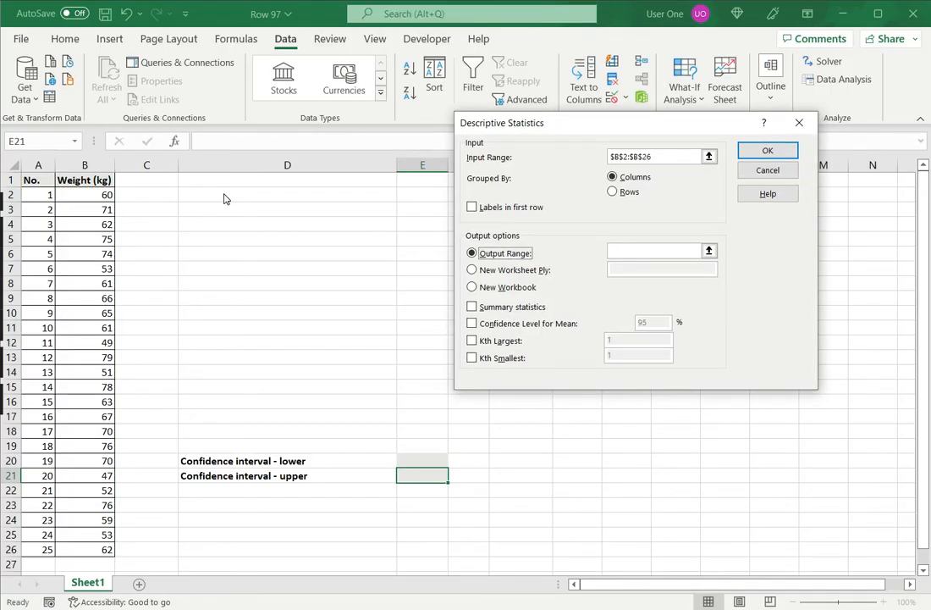
left_click(652, 251)
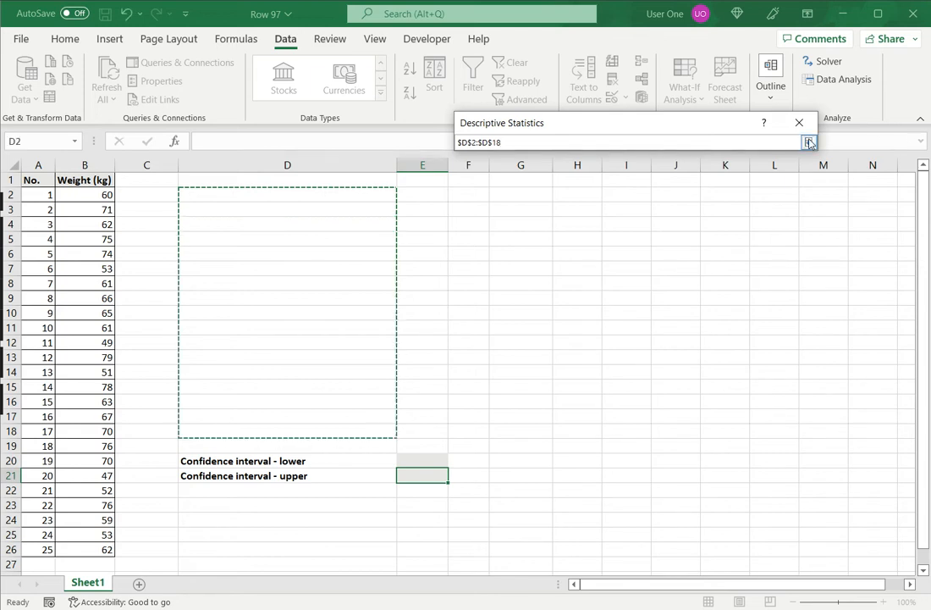
left_click(809, 142)
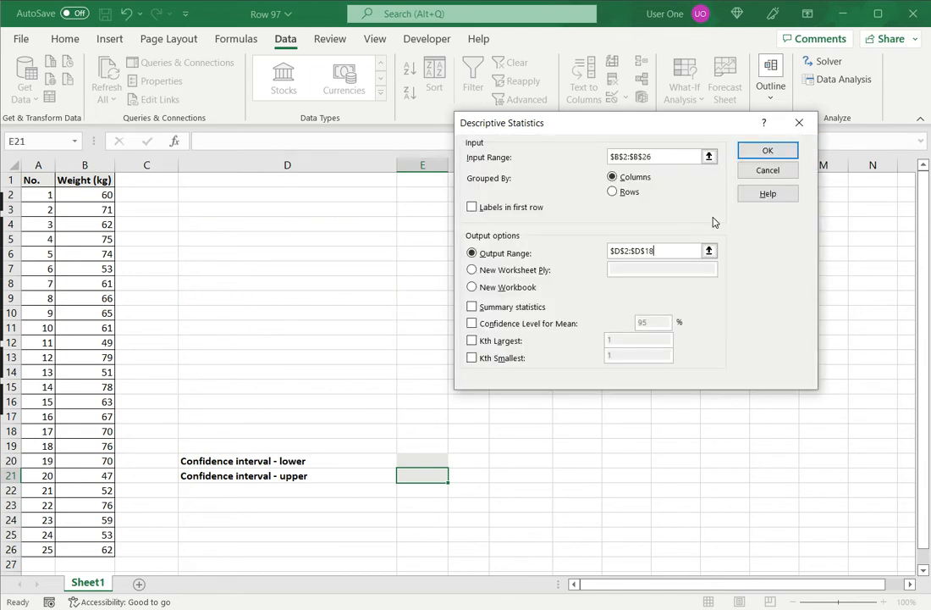
left_click(471, 307)
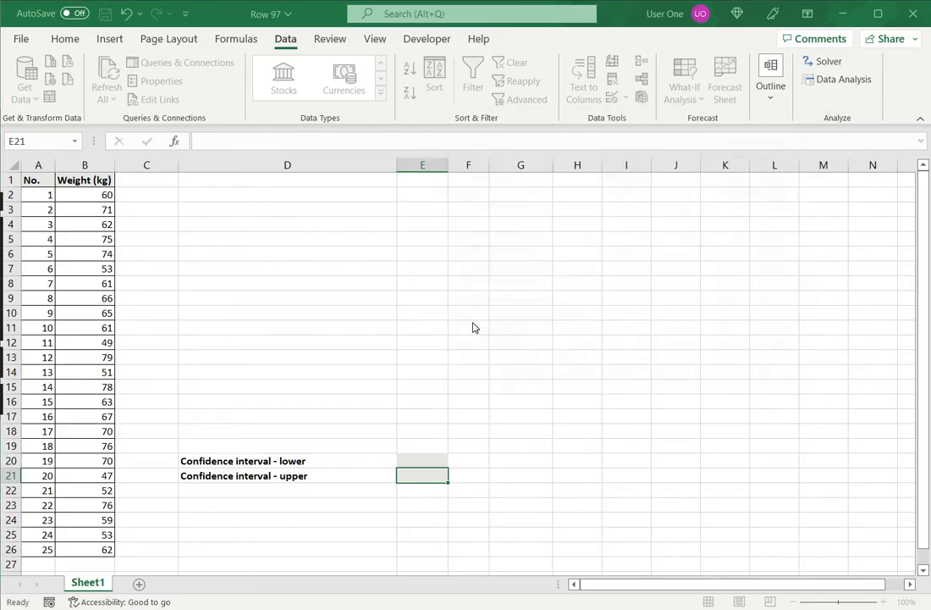
left_click(843, 79)
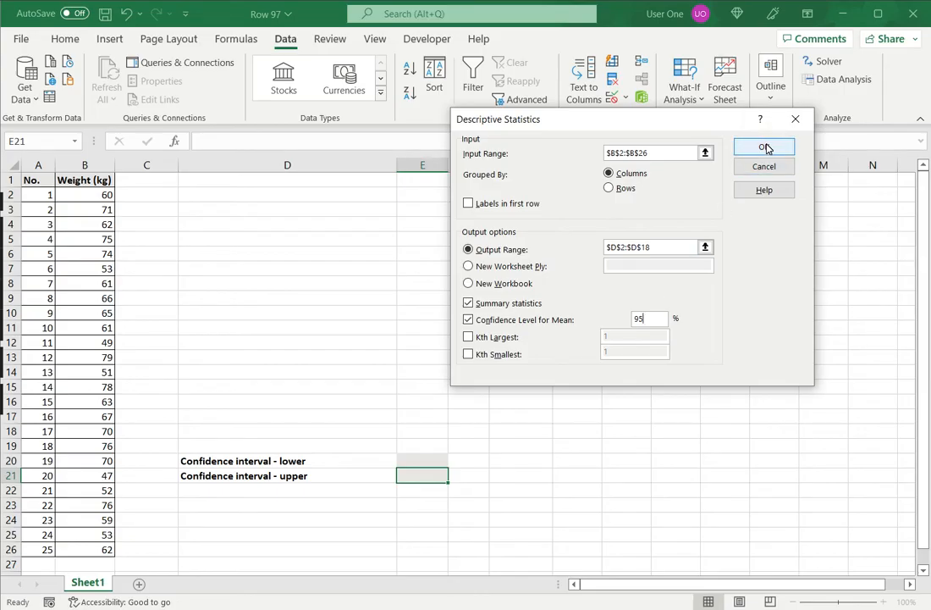
Generate the statistics table in D2:E17, then review Mean 64 and Confidence Level 3.953861.
left_click(764, 146)
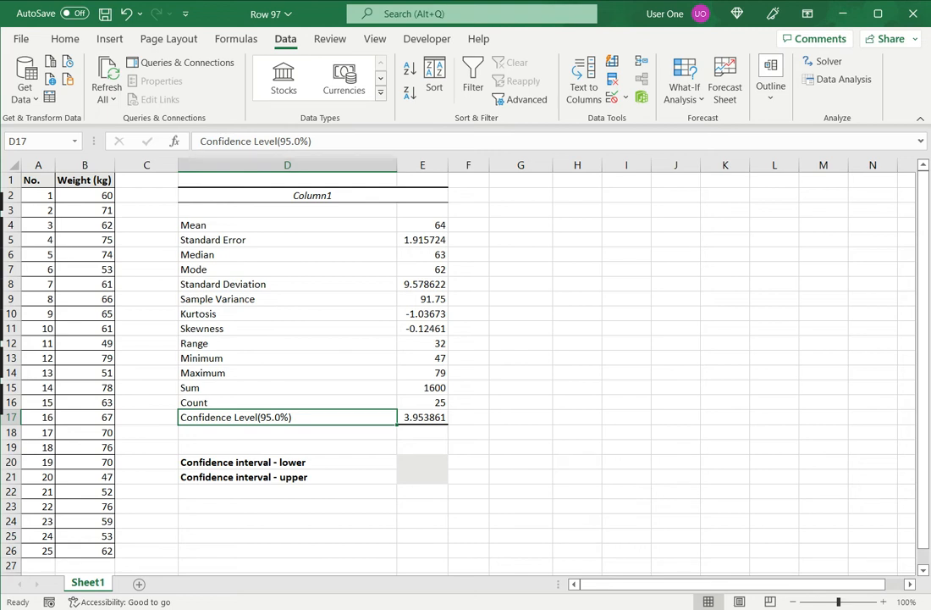
left_click(287, 225)
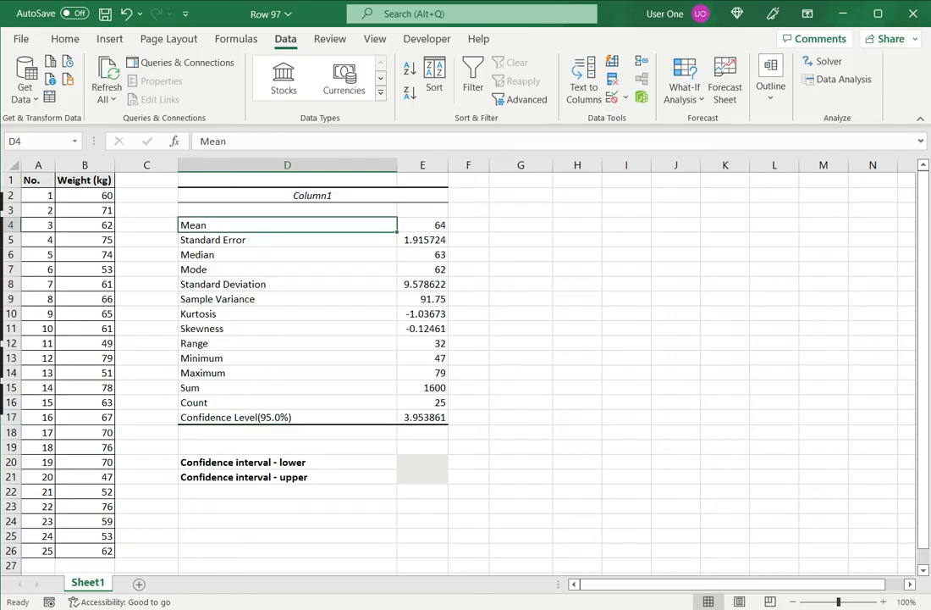
left_click(287, 416)
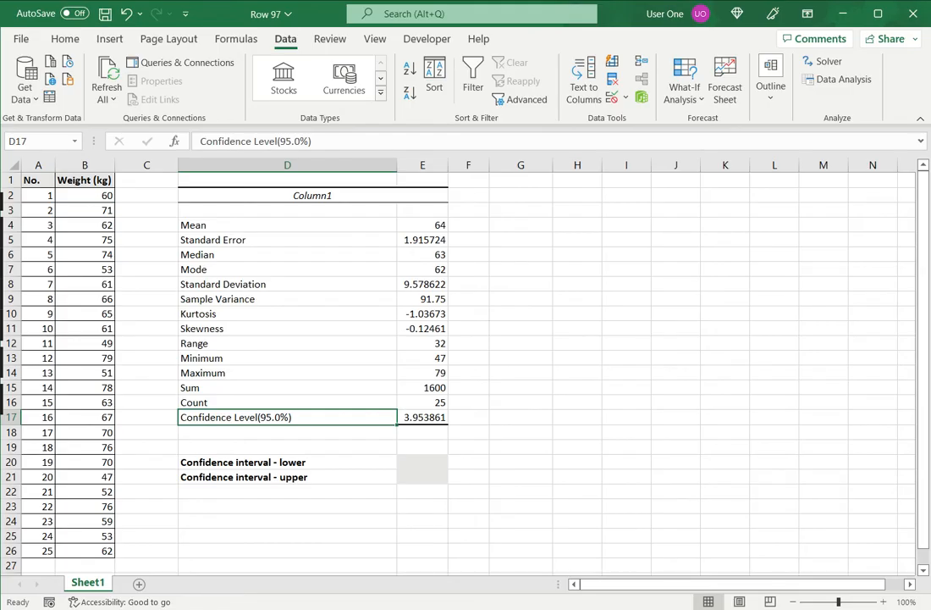
Enter the lower confidence limit =E4-E17 in E20, giving 60.04614.
left_click(422, 462)
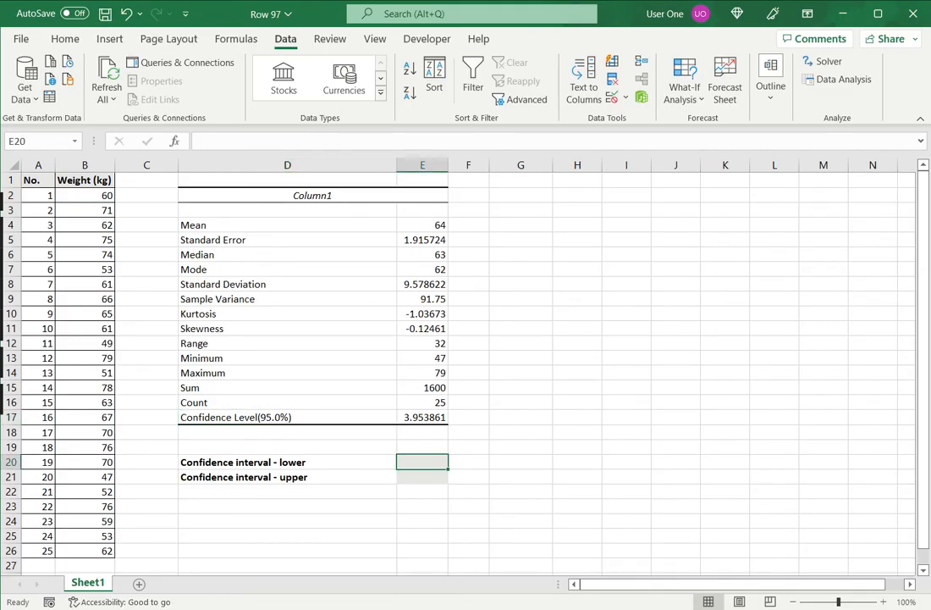
type("=E4-")
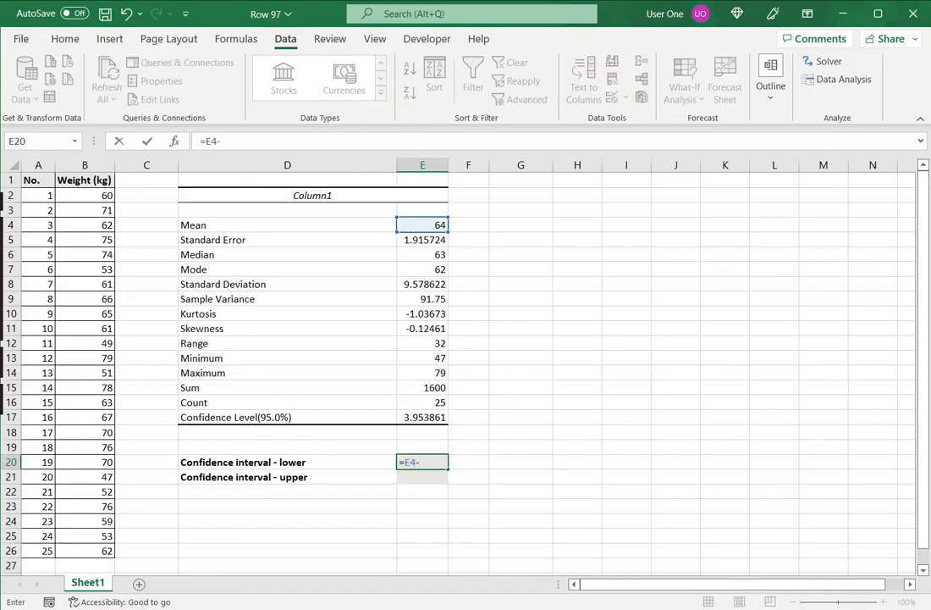
left_click(423, 416)
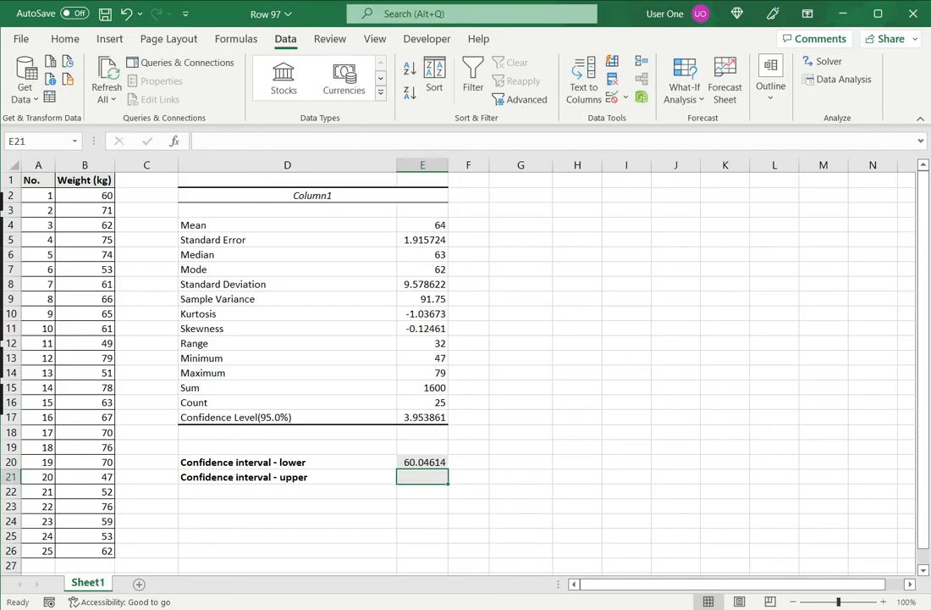
Enter the upper confidence limit formula =E4+E17 in E21.
type("=")
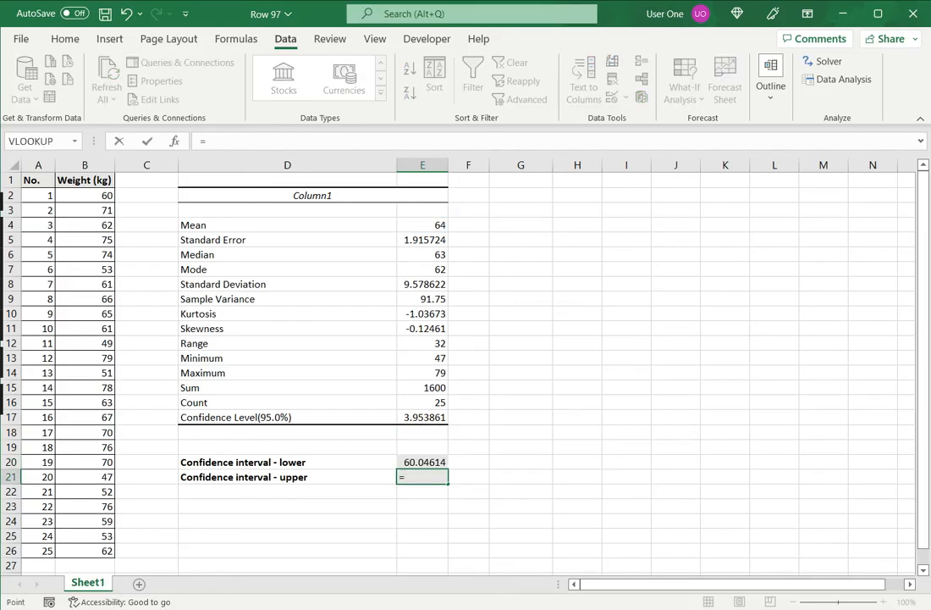
left_click(423, 224)
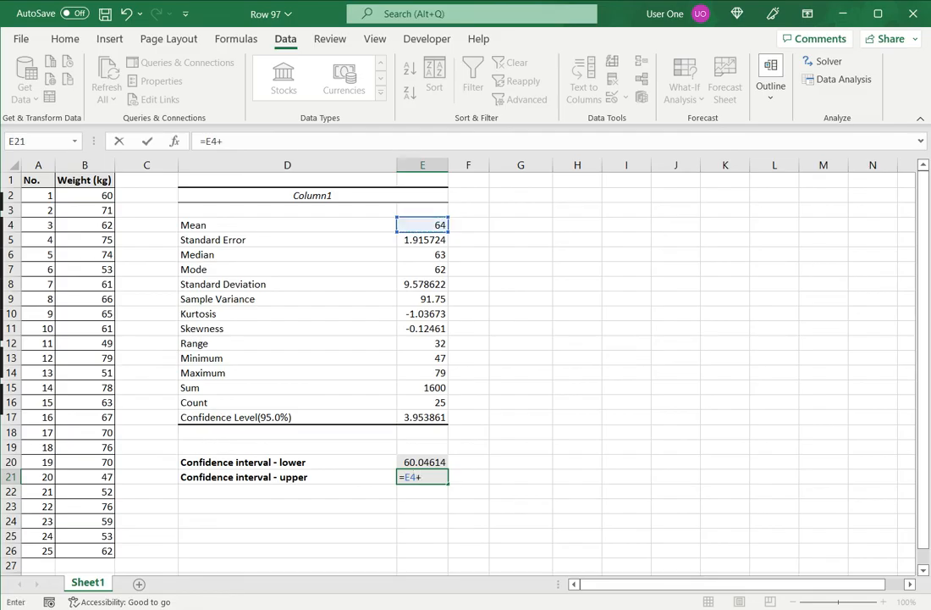
left_click(423, 417)
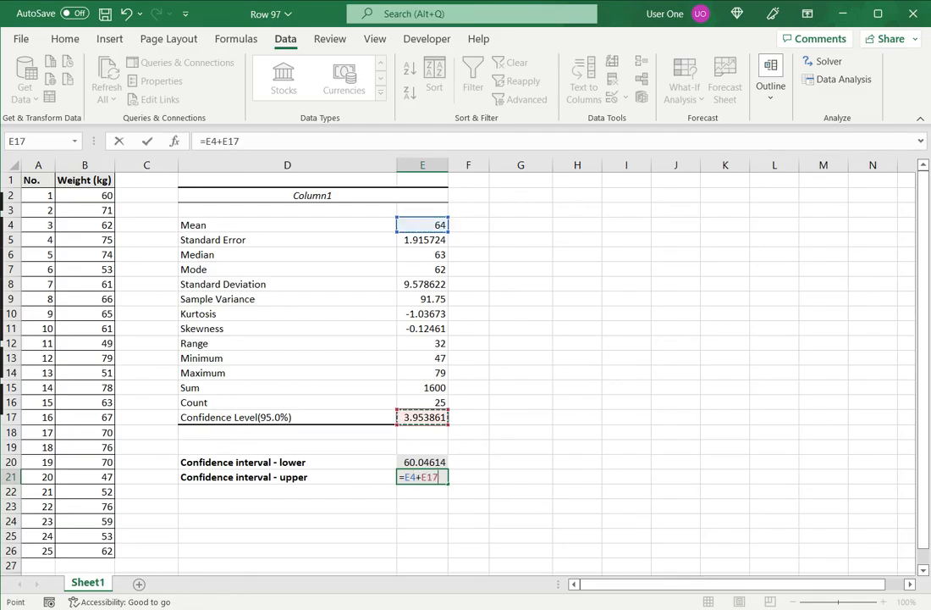